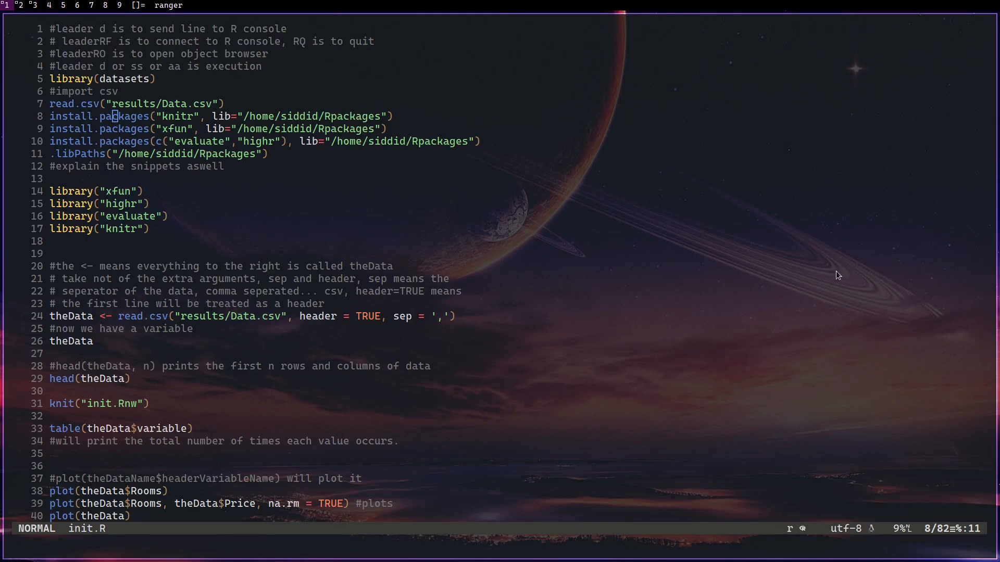
mouse_move(660, 118)
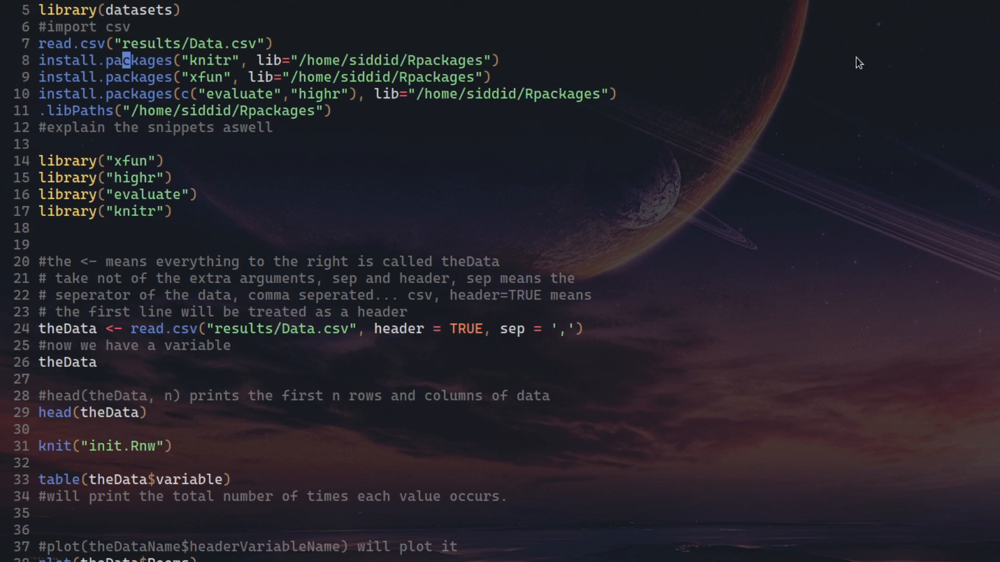
mouse_move(958, 81)
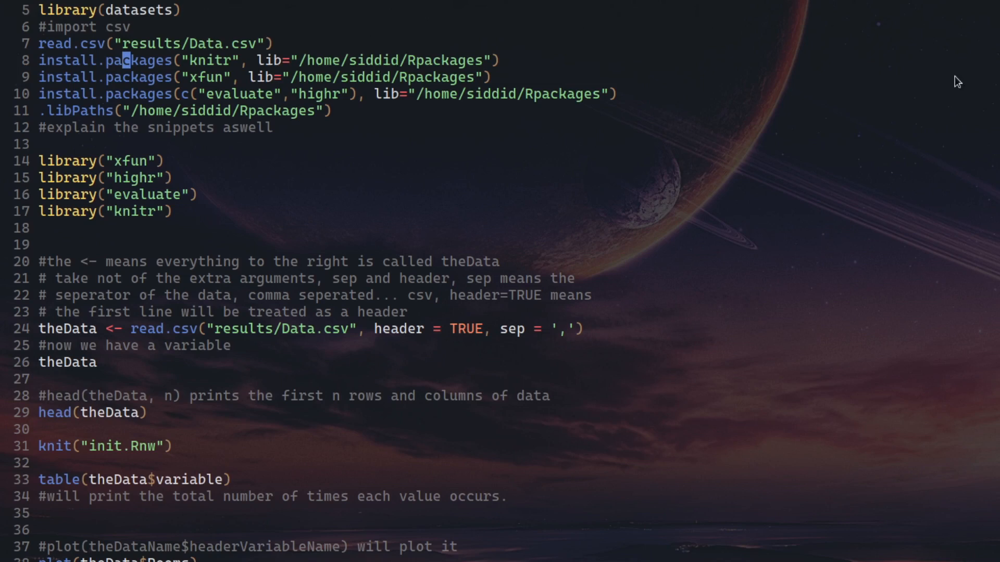
mouse_move(759, 247)
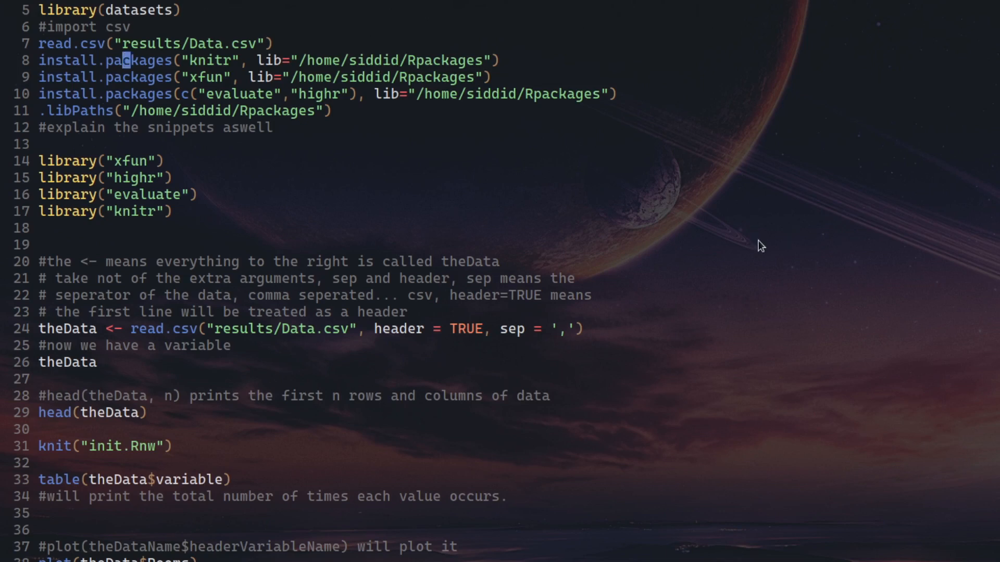
mouse_move(762, 237)
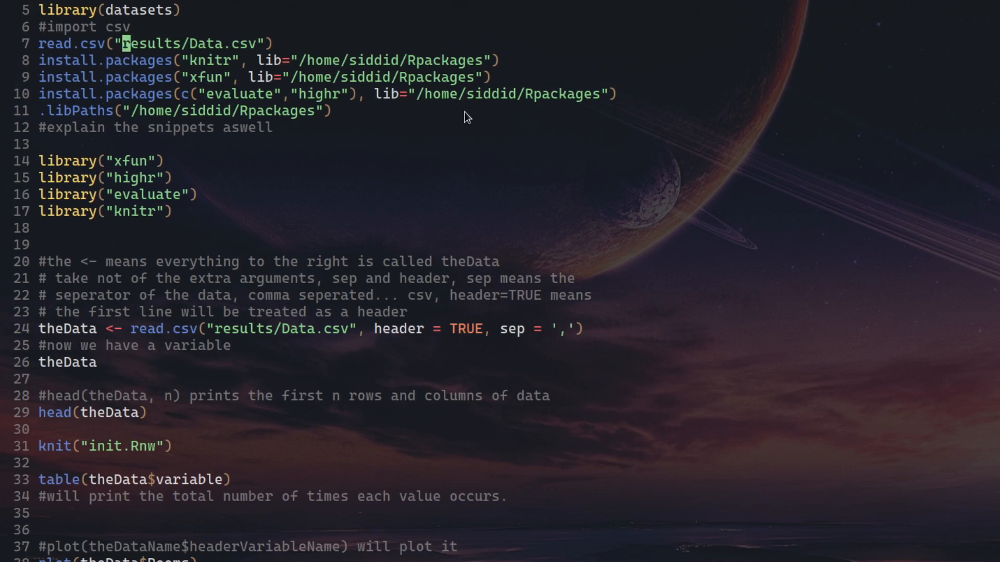
mouse_move(896, 69)
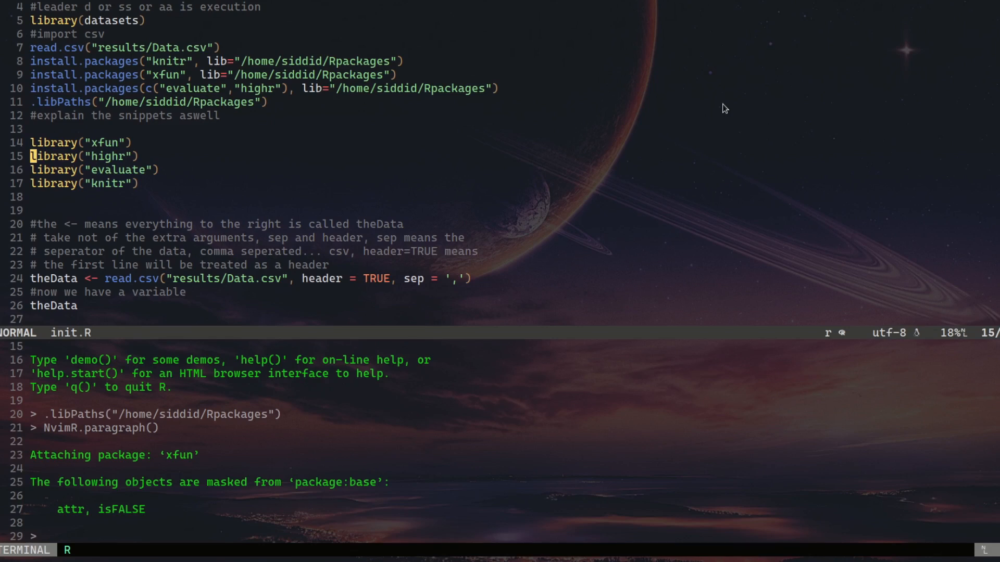
Step: Scroll the R console down to the head() output of the housing data
scroll(down, 3)
text(:!)
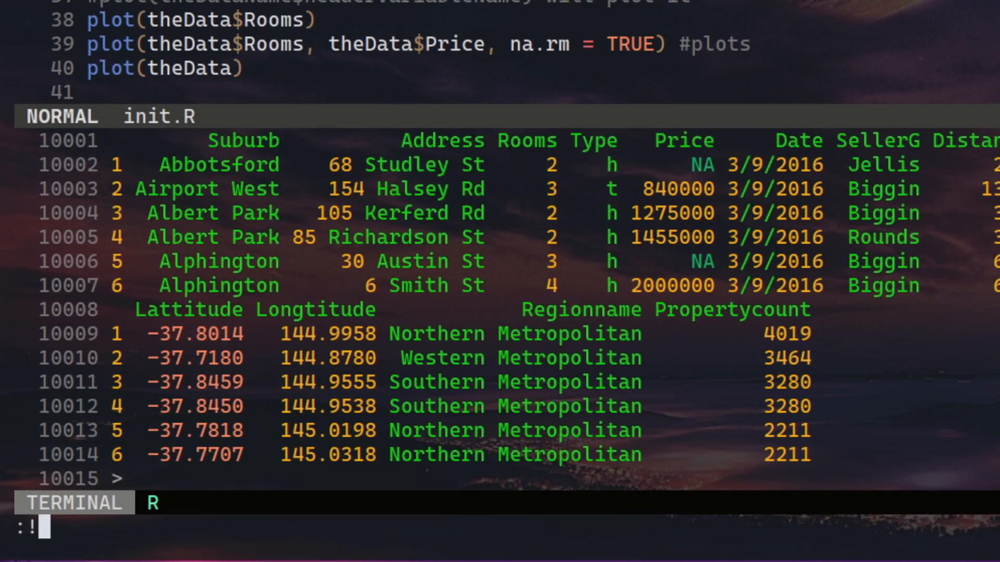
Step: Create an empty init.Rnw in the Rtest folder with :!touch init.Rnw
text(touch)
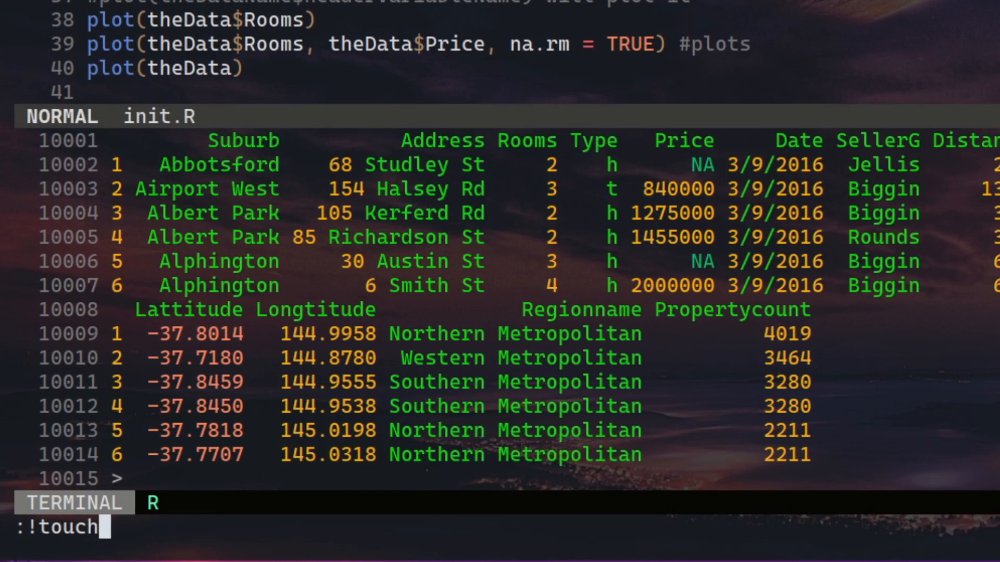
text(init.)
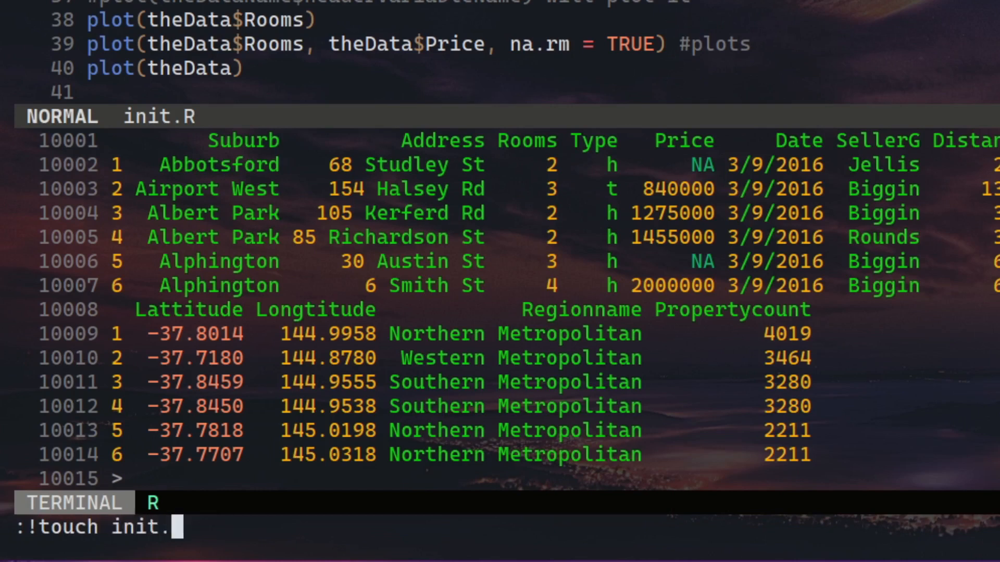
text(Rnw)
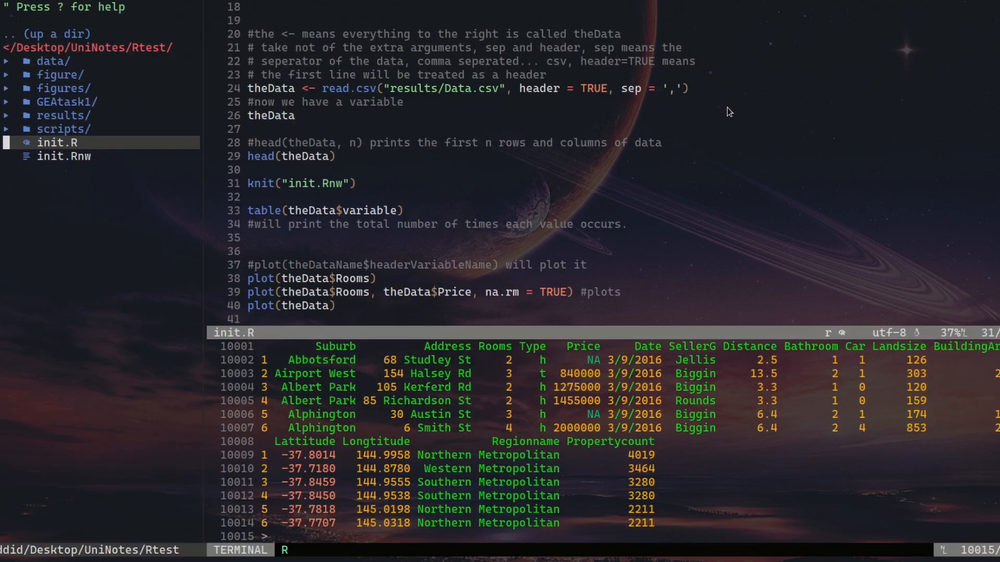
mouse_move(725, 107)
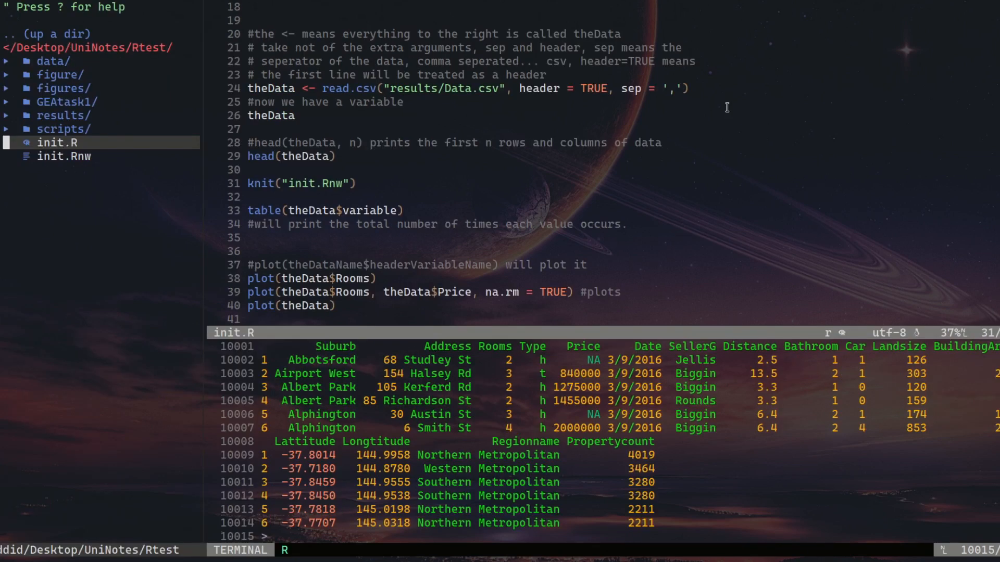
mouse_move(728, 112)
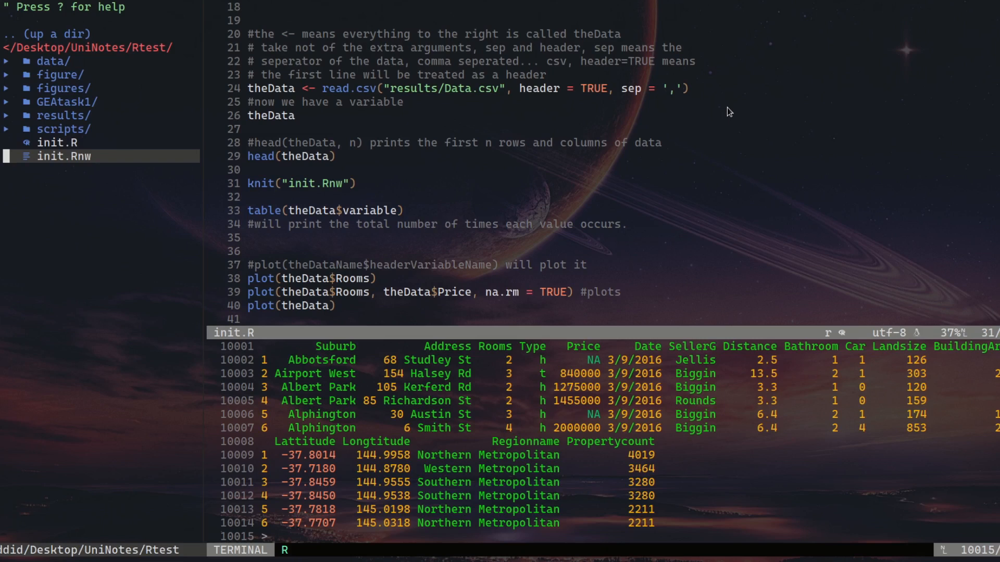
key(Escape)
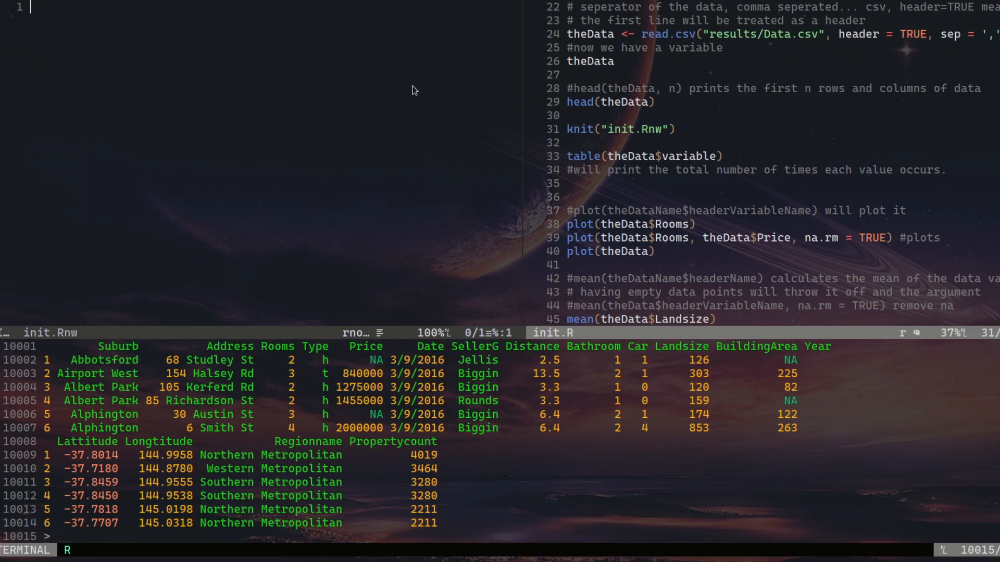
Step: Enter text into the new init.Rnw buffer beside init.R
text(bart)
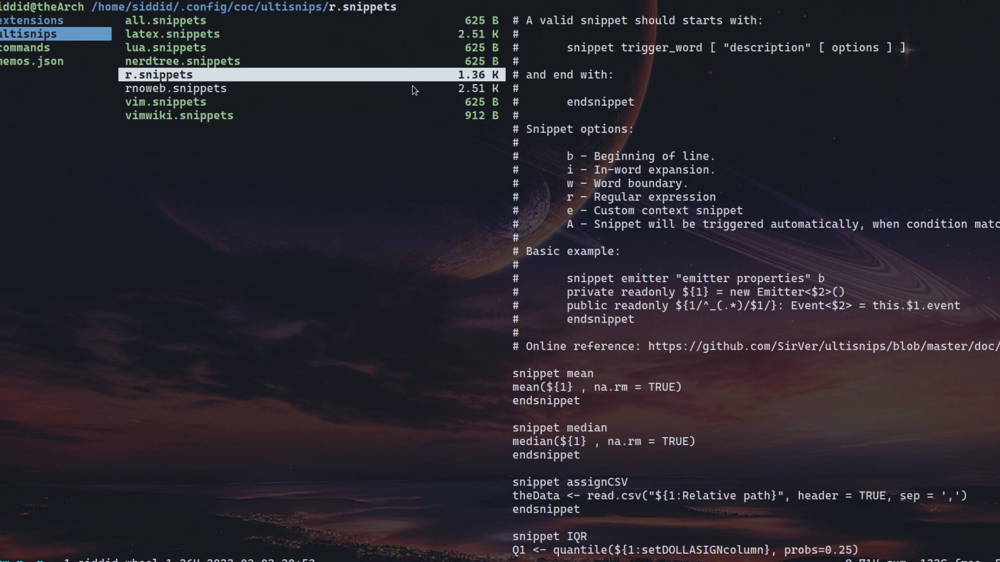
Step: Highlight r.snippets in the ultisnips folder to preview its definitions
click(175, 87)
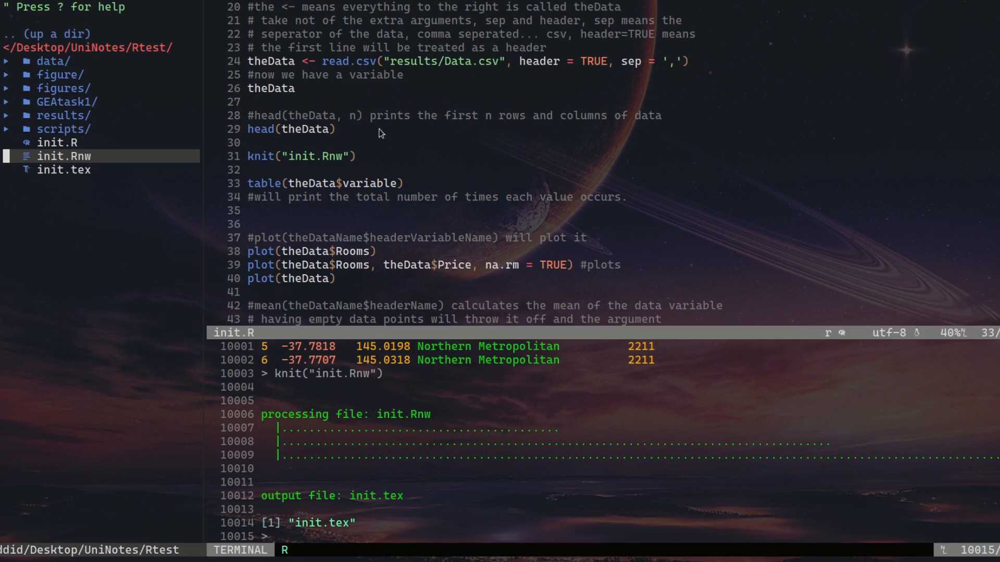
Step: Select the generated init.tex in the Rtest NERDTree listing
click(63, 169)
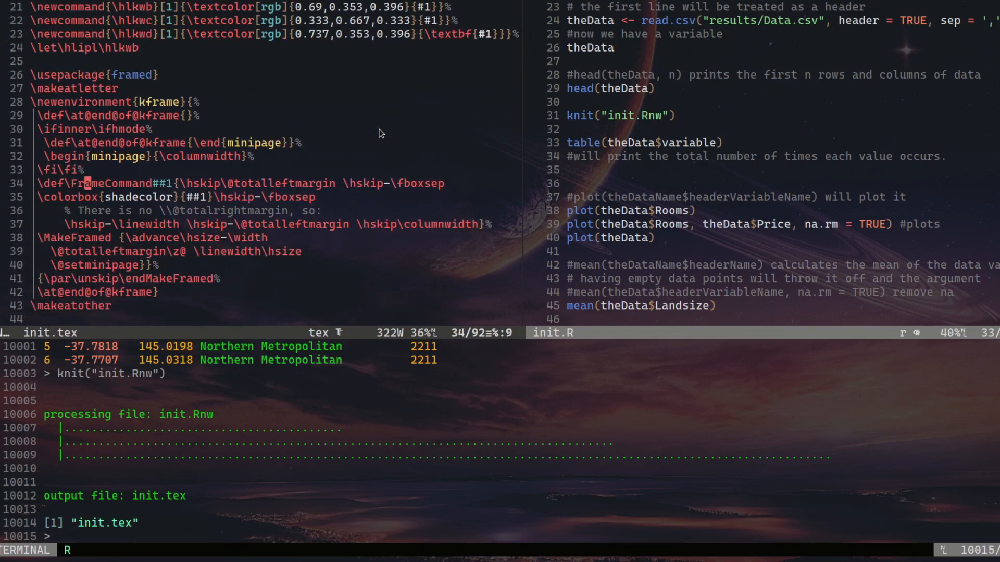
Step: Append " hello" after Start in init.tex's document body and save
scroll(down, 3)
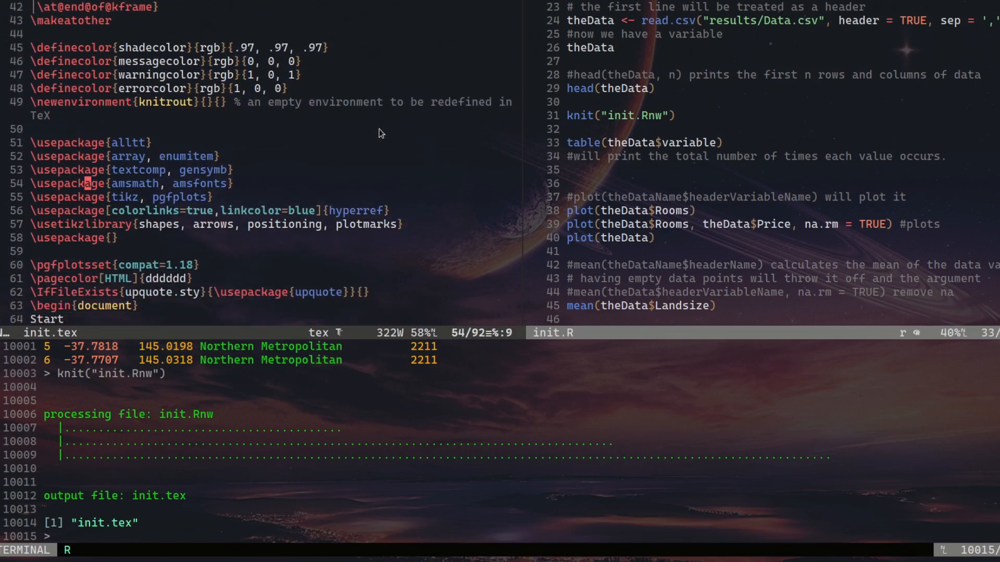
scroll(down, 3)
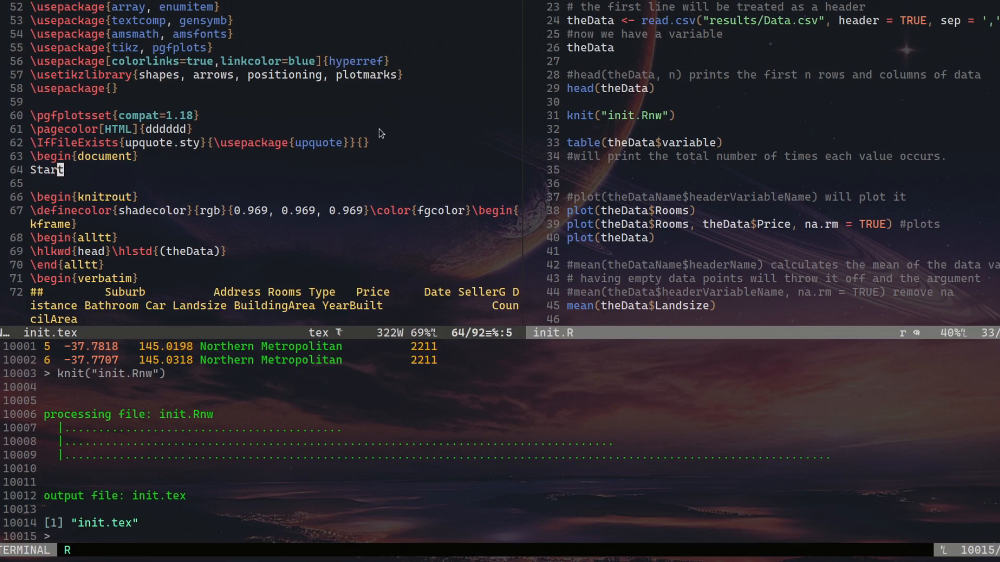
text(hello)
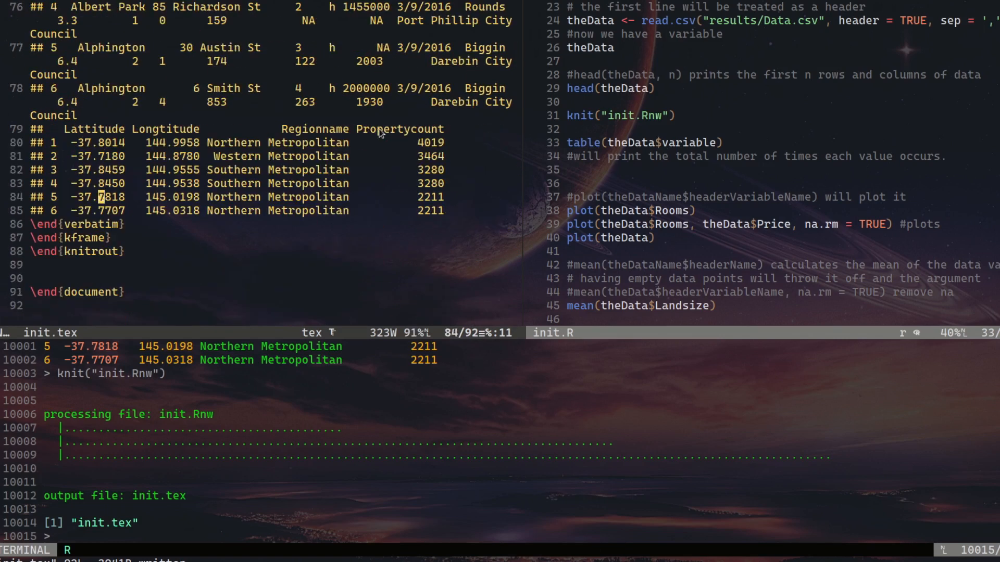
text(hello)
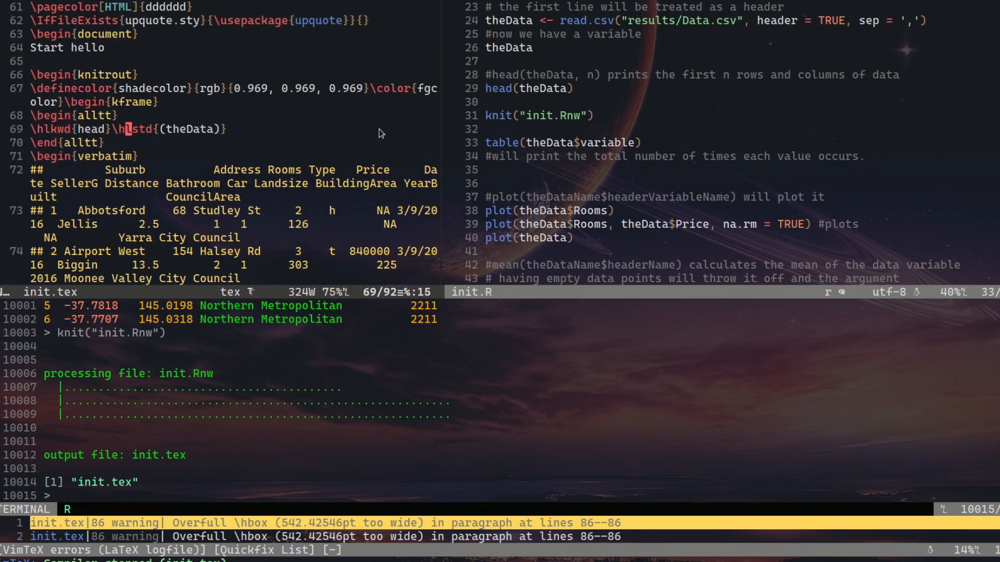
Step: Review the overfull hbox warnings from compiling init.tex in the quickfix window
scroll(up, 3)
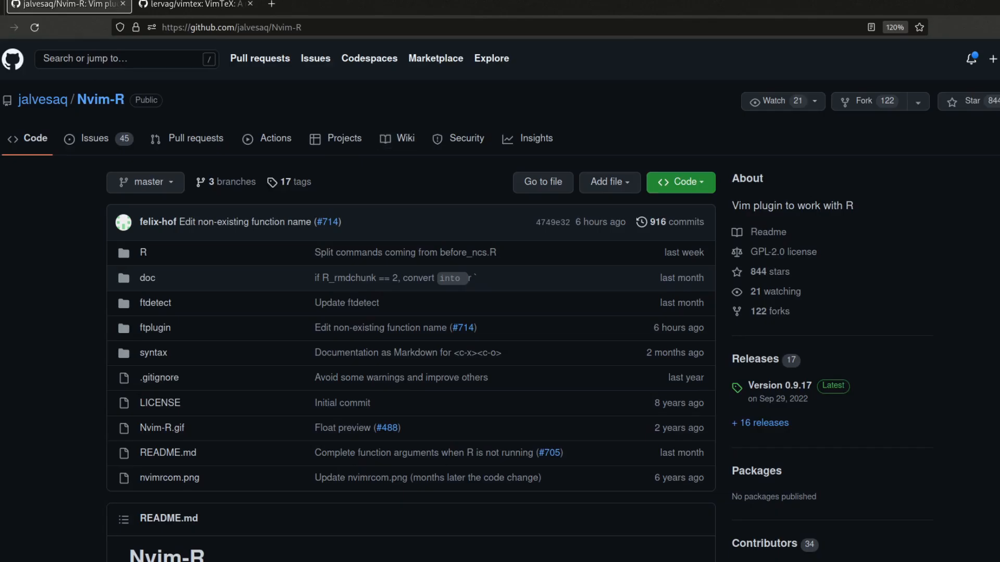
Step: Switch to the browser tab showing the Nvim-R GitHub repository
click(191, 5)
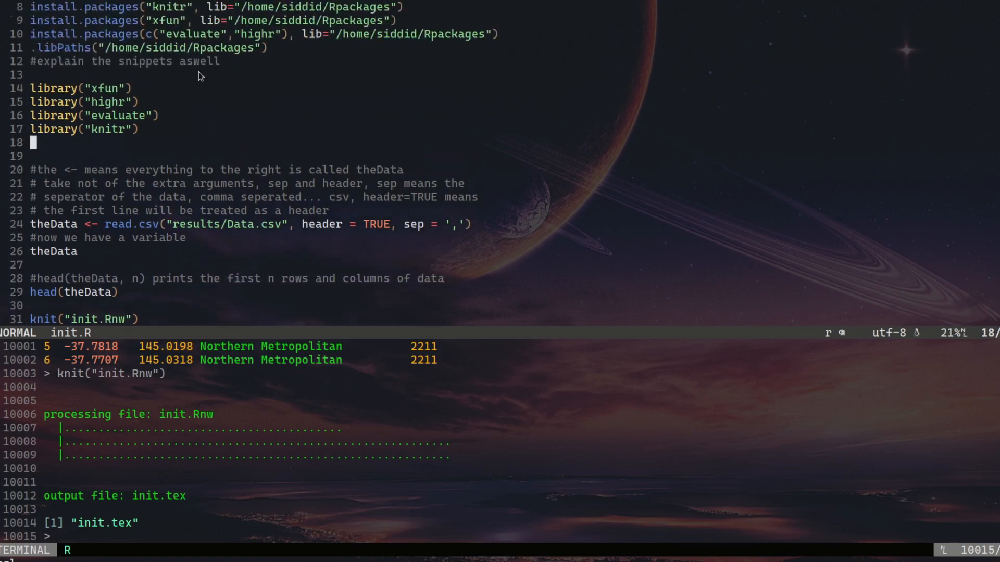
Step: Scroll init.R up to the install.packages and library() lines
scroll(up, 3)
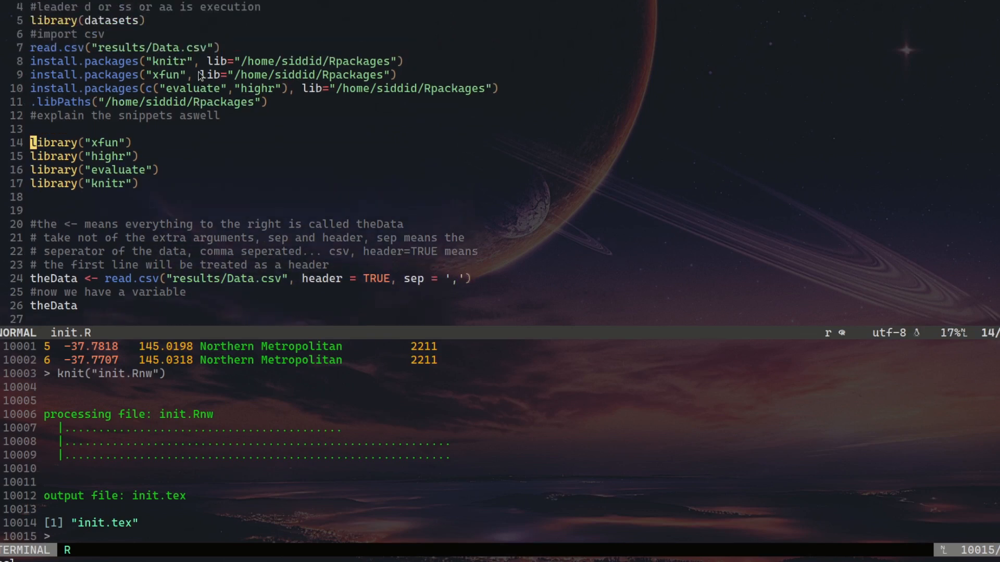